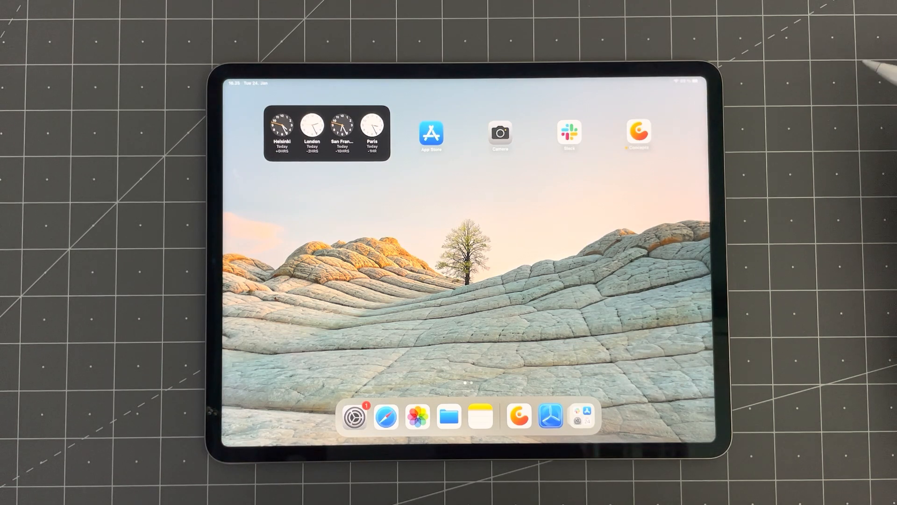
mouse_move(646, 132)
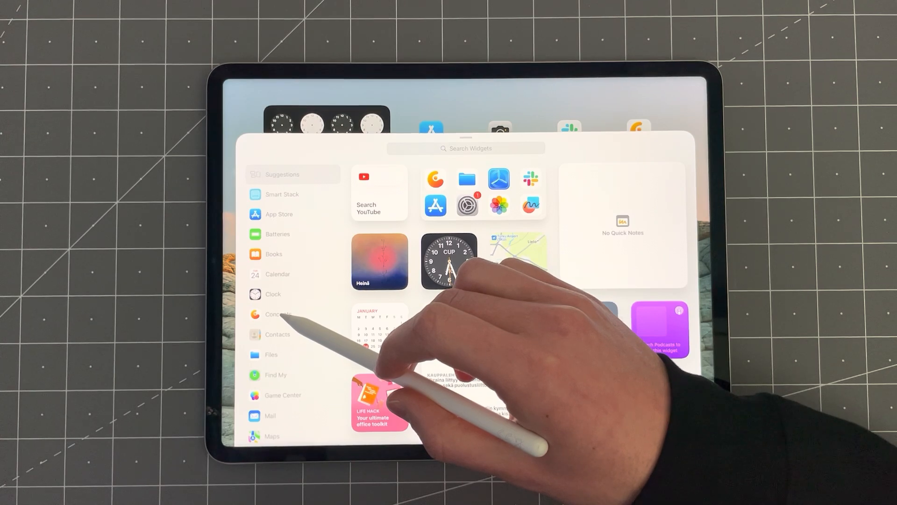
Add the large Concepts Quick Access widget of recent drawings beside the world clocks
left_click(278, 314)
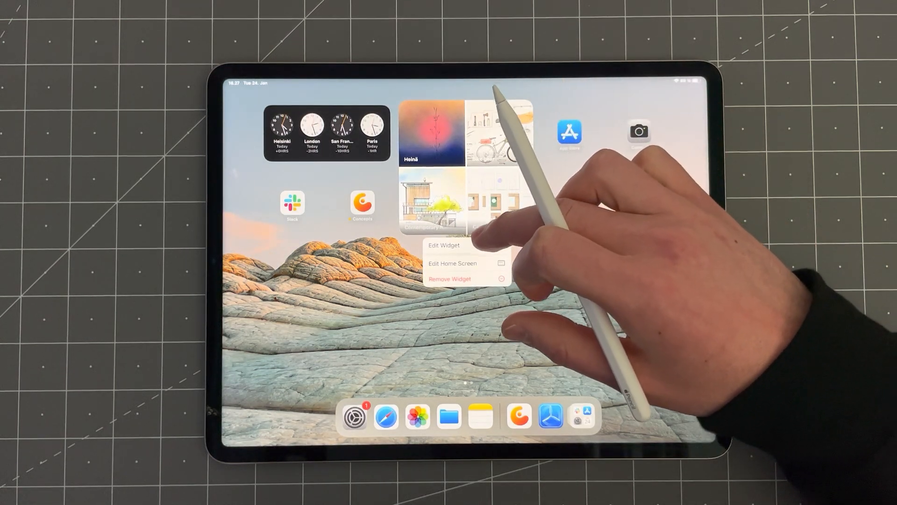
Open the Concepts widget's settings and the Choose a Folder list (Example folder, Preview)
left_click(444, 245)
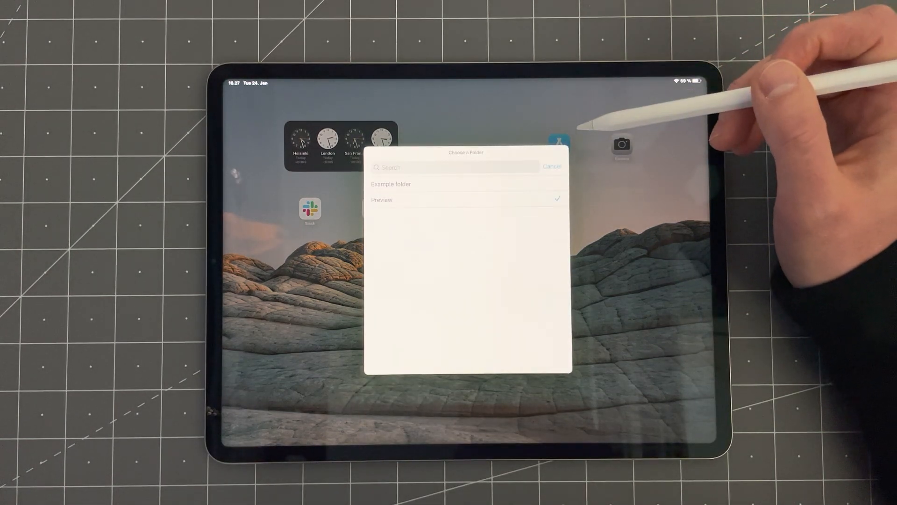
mouse_move(629, 137)
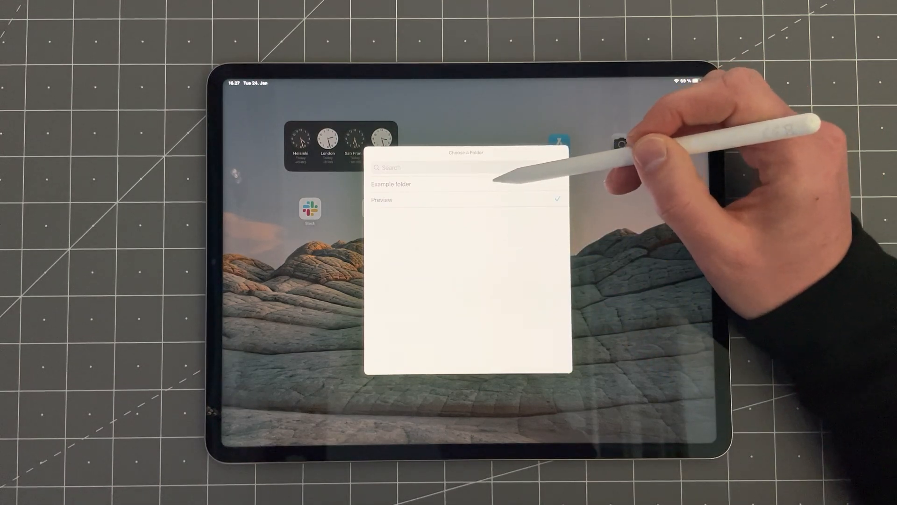
Set the widget's folder to Example folder, keeping Most Recent sort order
left_click(392, 183)
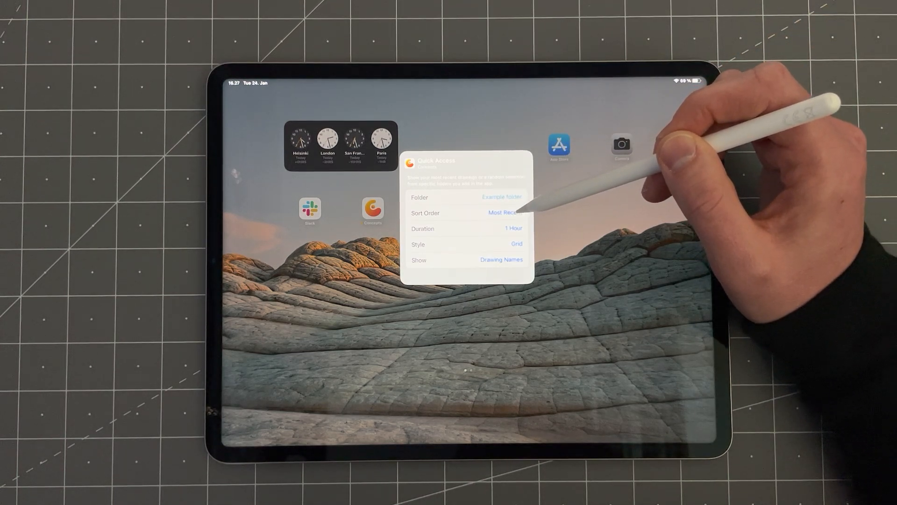
left_click(505, 212)
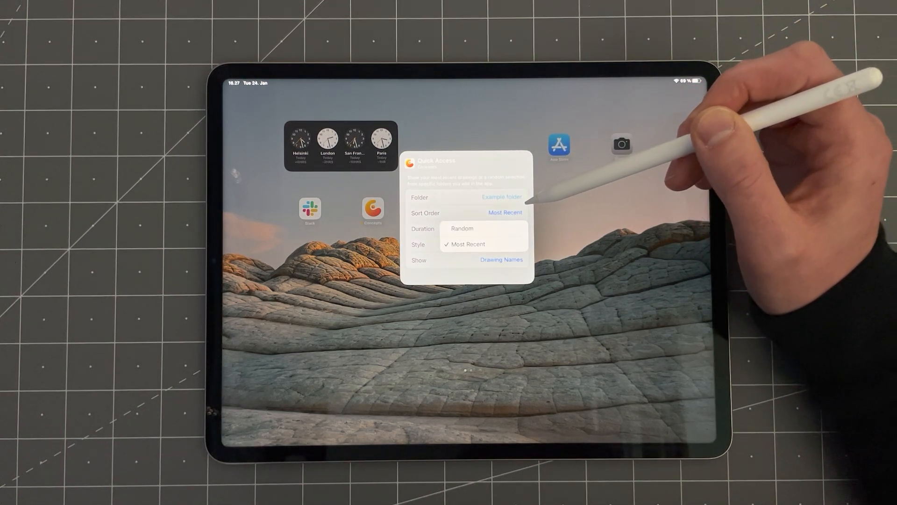
mouse_move(658, 217)
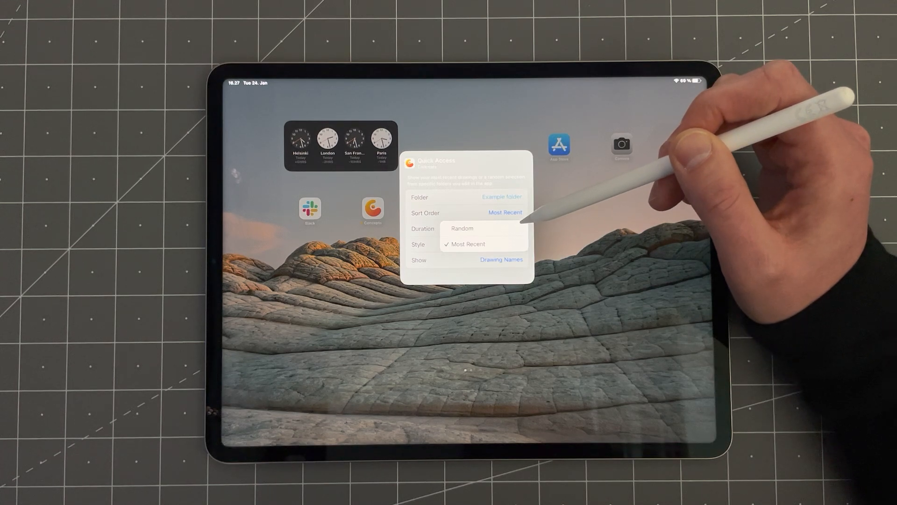
mouse_move(658, 201)
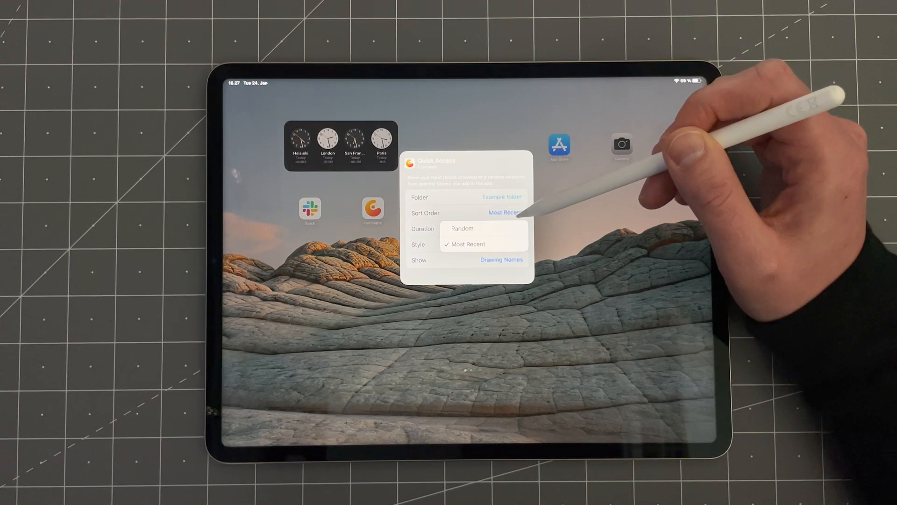
left_click(464, 244)
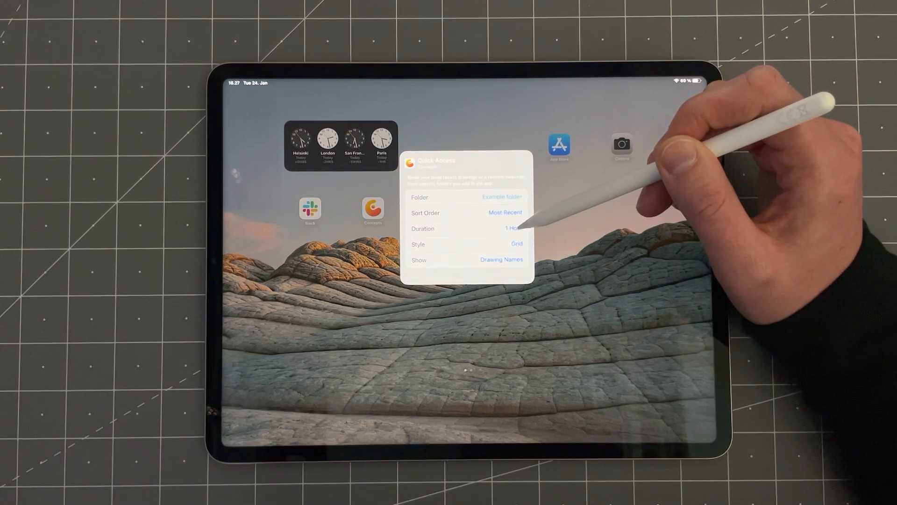
left_click(512, 228)
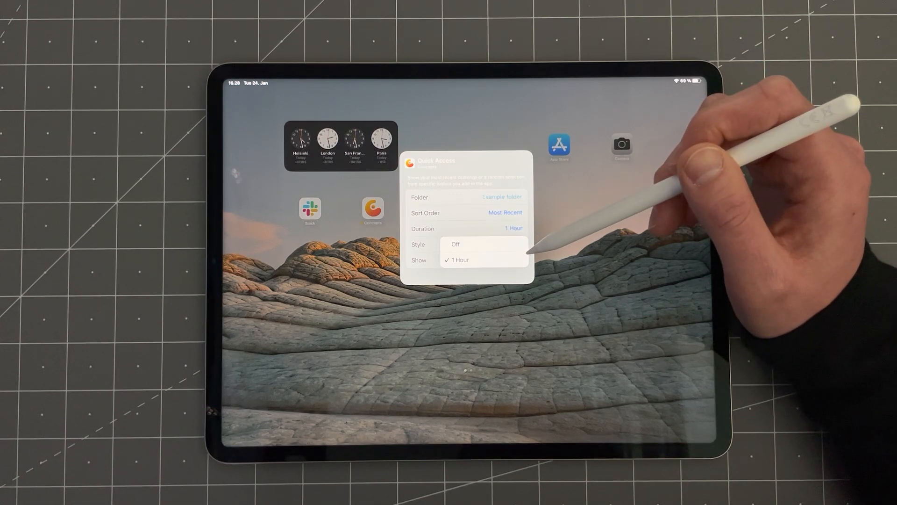
mouse_move(601, 240)
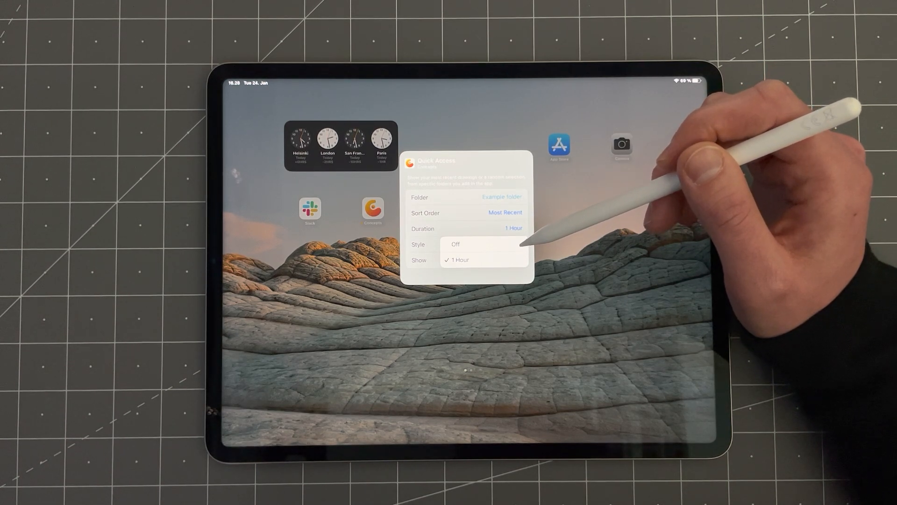
mouse_move(658, 240)
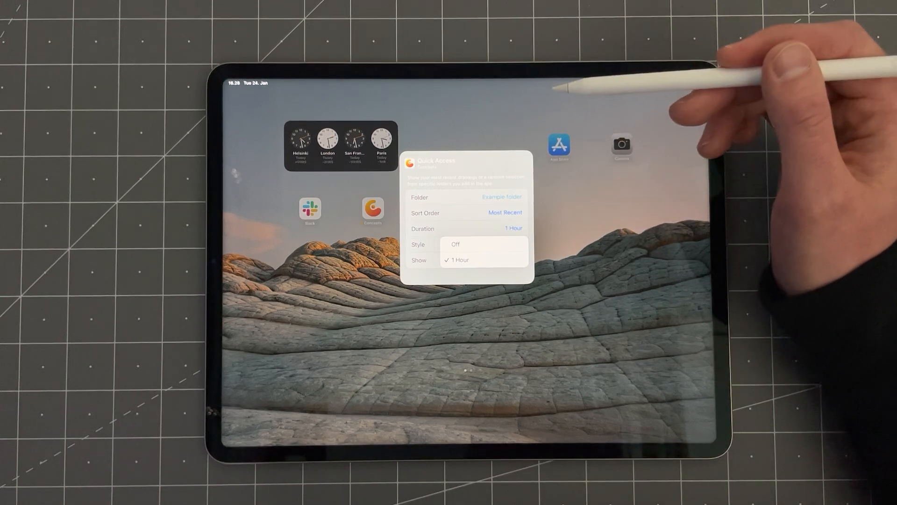
mouse_move(601, 195)
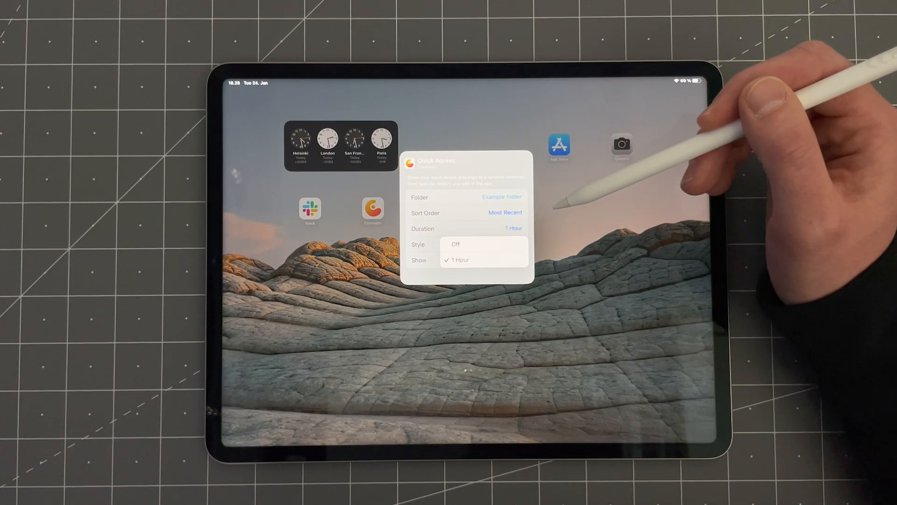
mouse_move(629, 229)
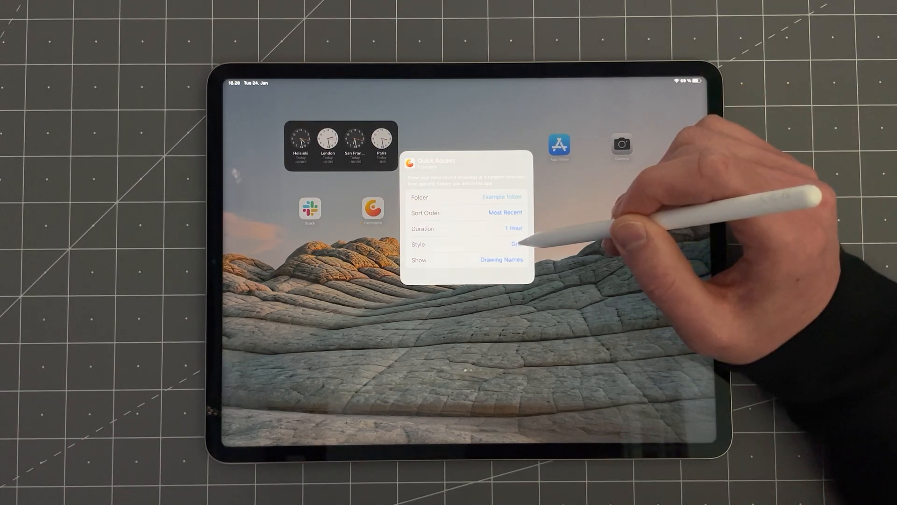
Change the widget Style from Grid to Single, then reopen its settings
left_click(516, 244)
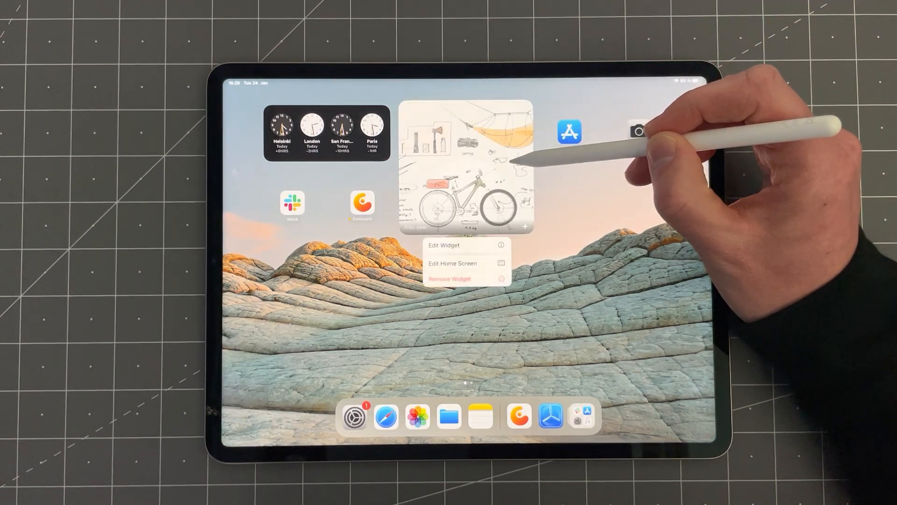
left_click(443, 244)
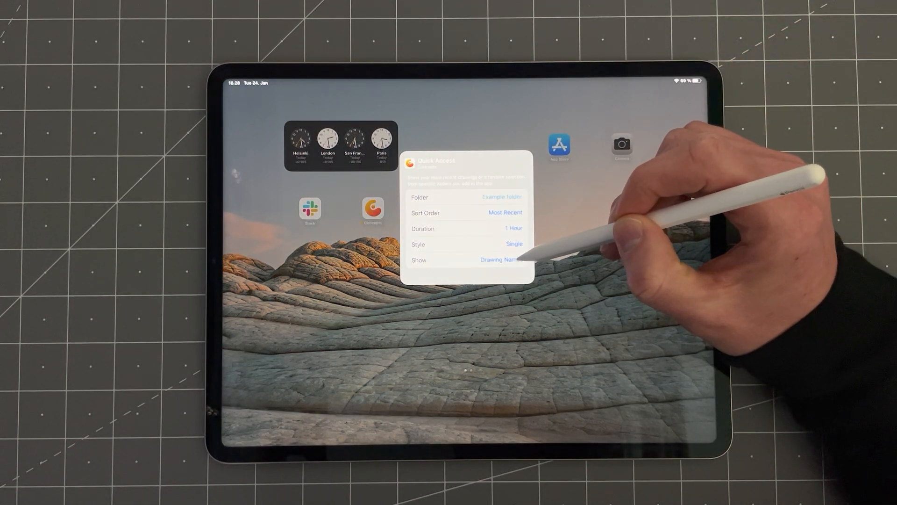
Set the Concepts widget Style to Single and open the contemporary house sketch from it
left_click(500, 259)
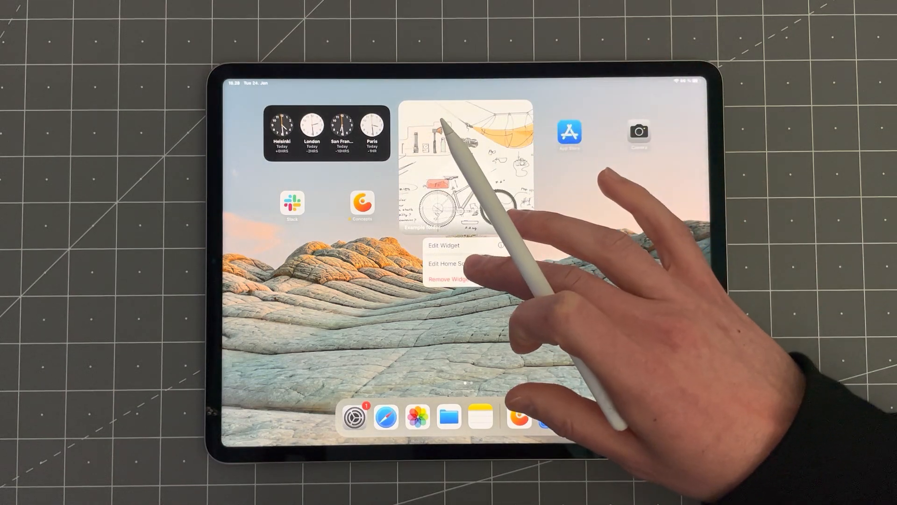
left_click(444, 245)
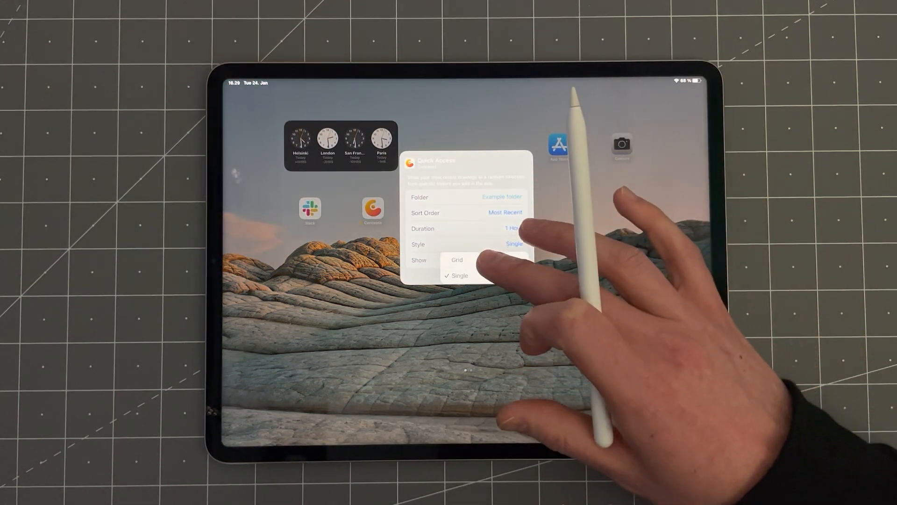
left_click(456, 260)
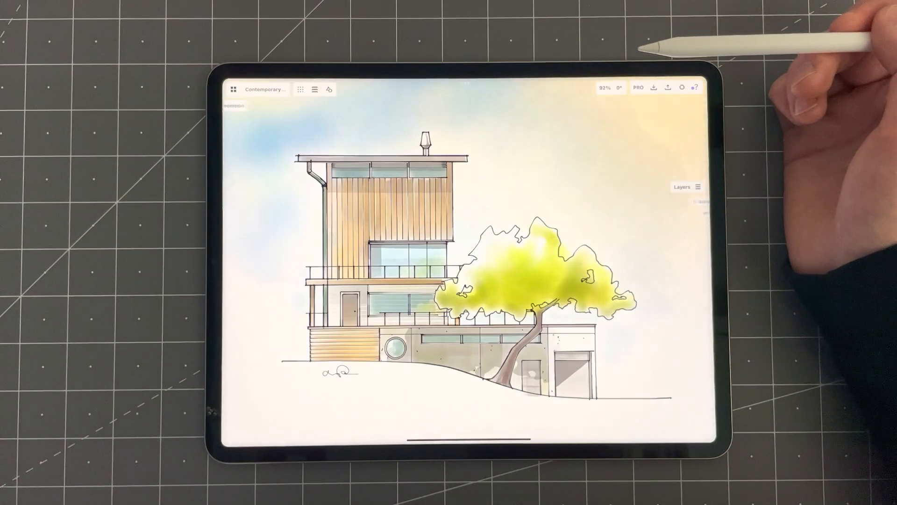
Leave the house sketch for a new drawing with Graph Paper grid and Snap on
left_click(682, 187)
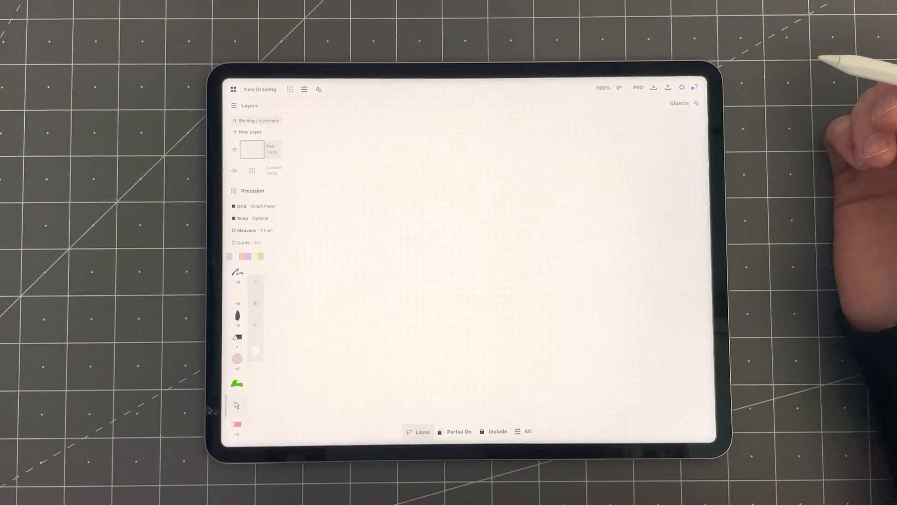
mouse_move(676, 212)
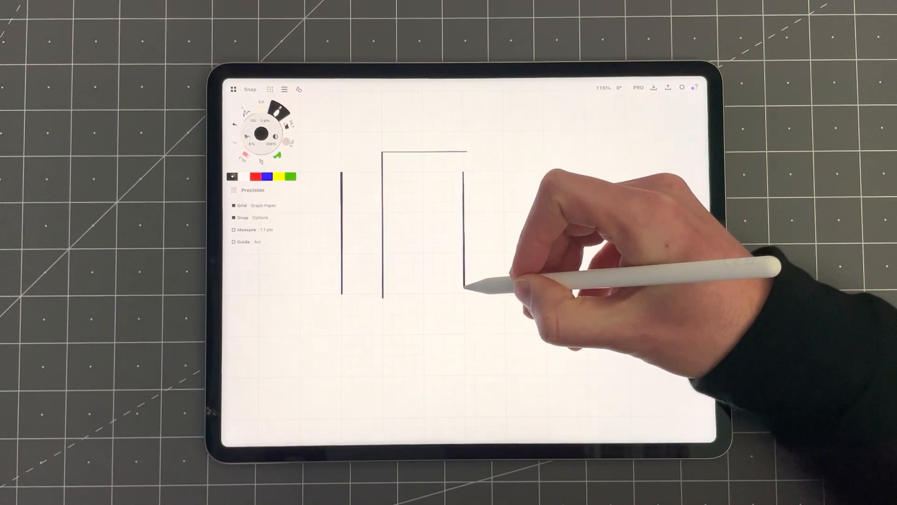
mouse_move(469, 224)
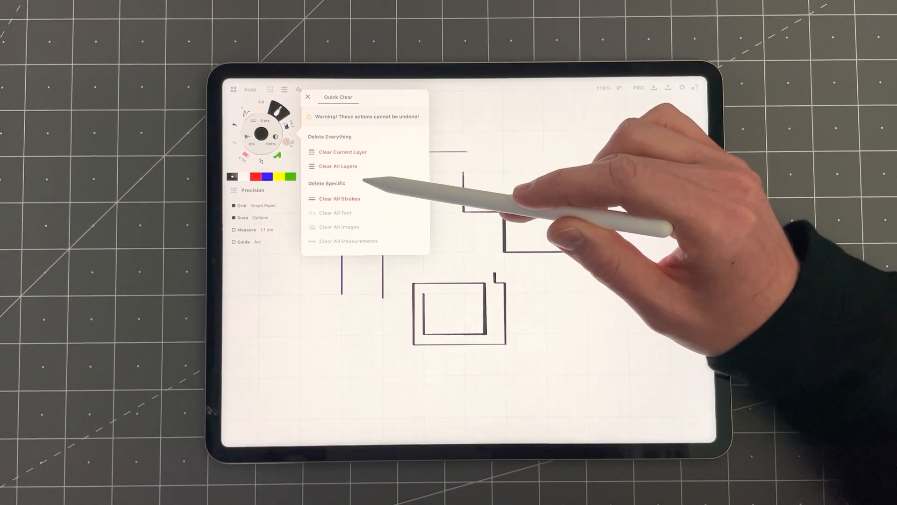
mouse_move(515, 211)
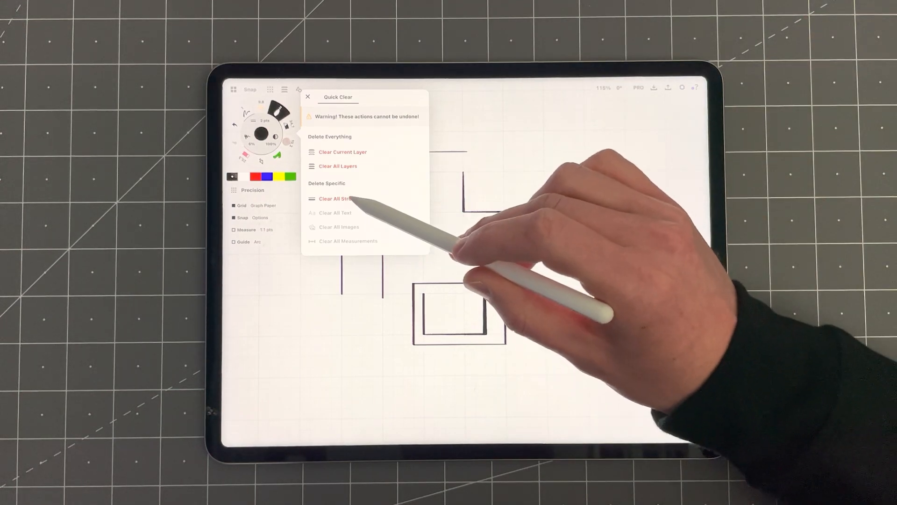
Clear all strokes with Quick Clear and dismiss the clearing options
left_click(339, 198)
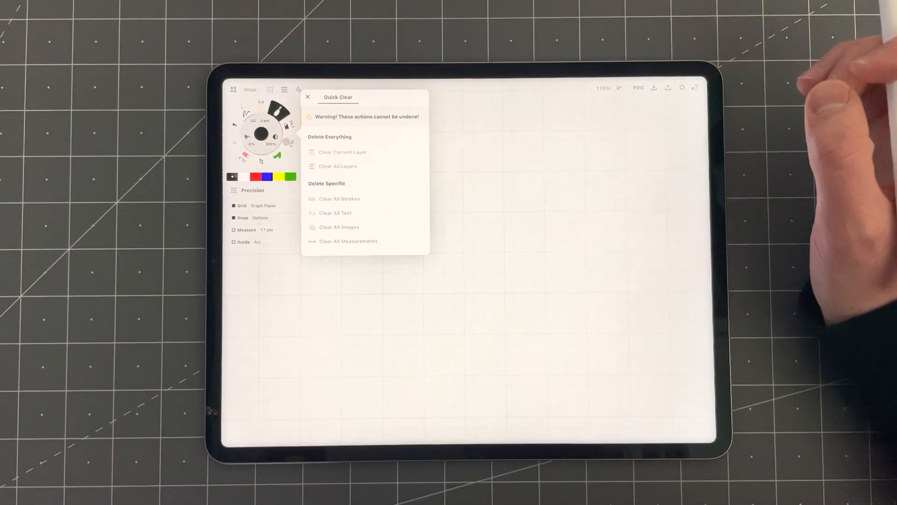
mouse_move(830, 86)
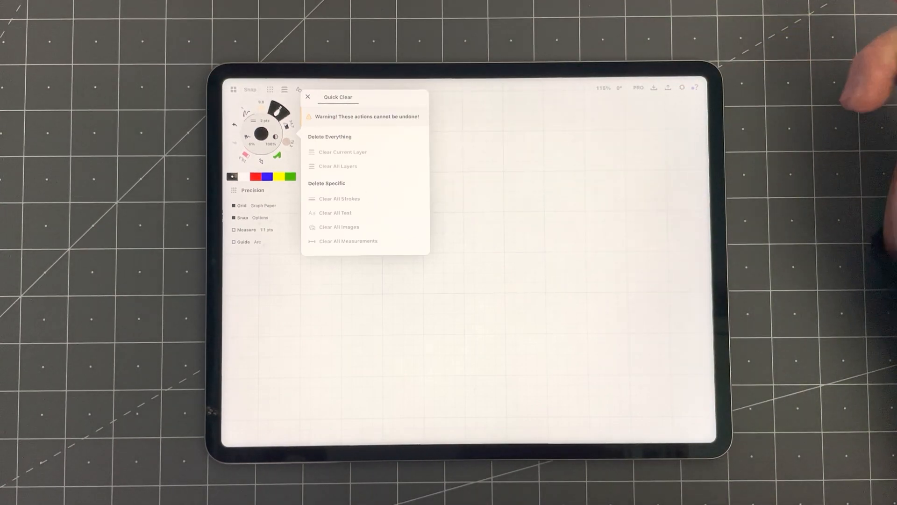
mouse_move(744, 258)
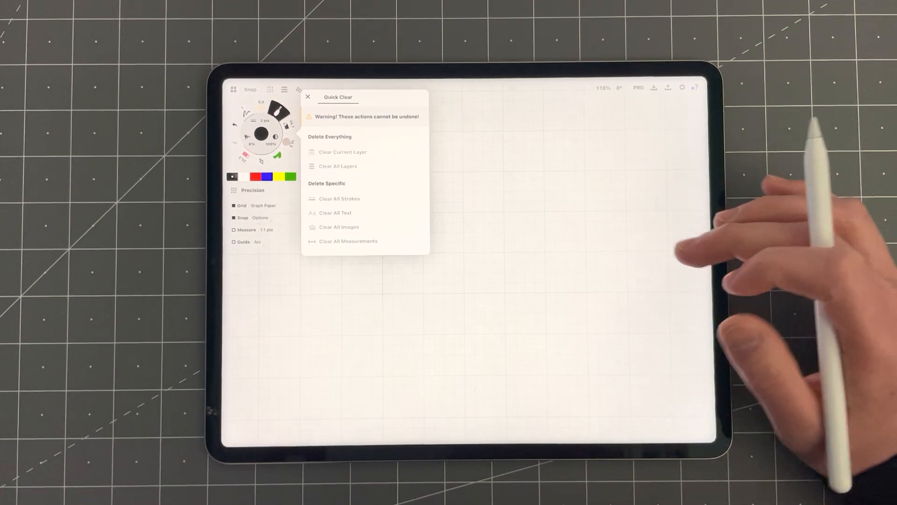
left_click(308, 97)
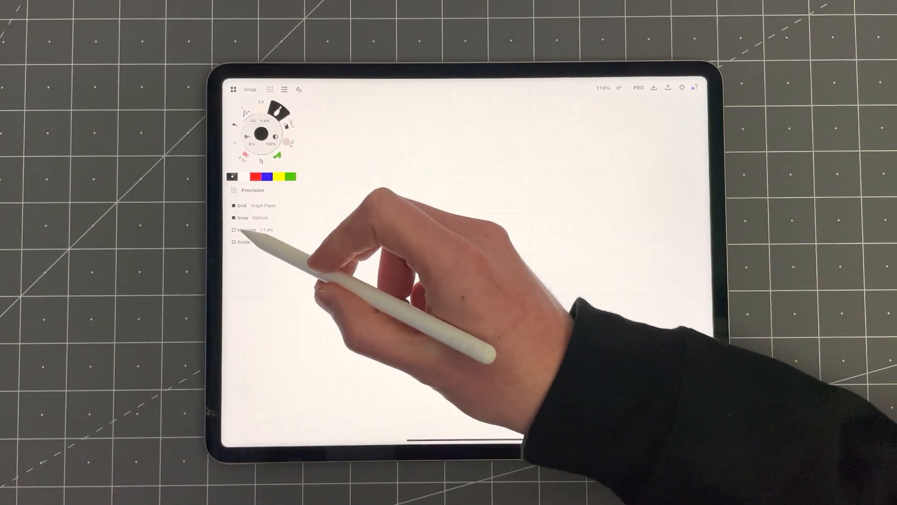
Enable Measure with a 1:2.3 drawing scale and line guide, then open the iOS roadmap
left_click(233, 241)
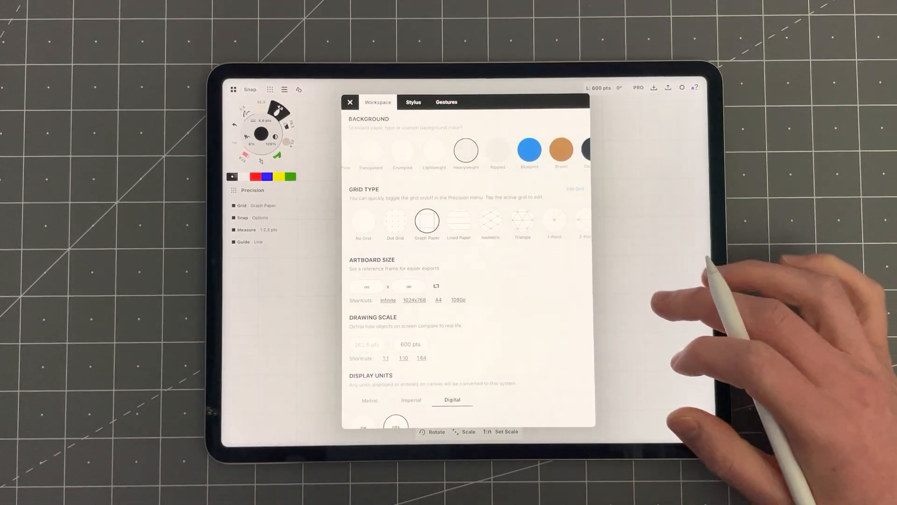
left_click(350, 102)
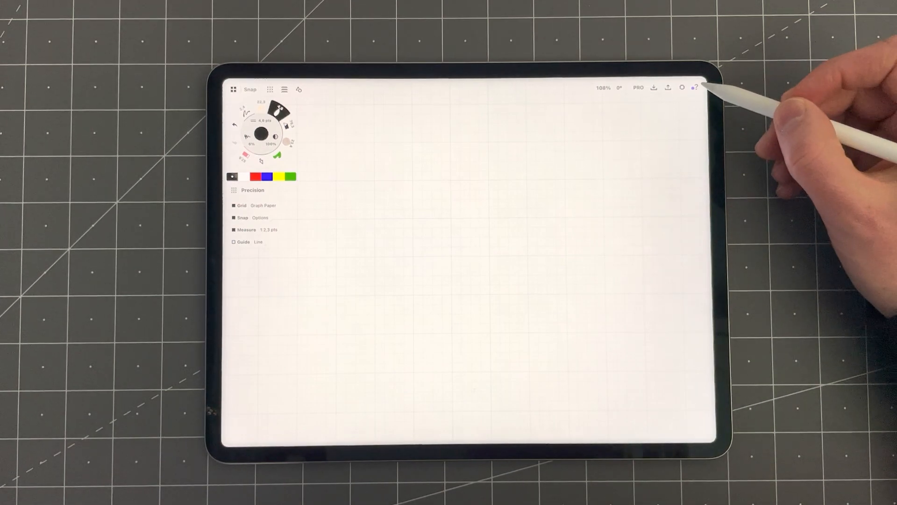
left_click(696, 87)
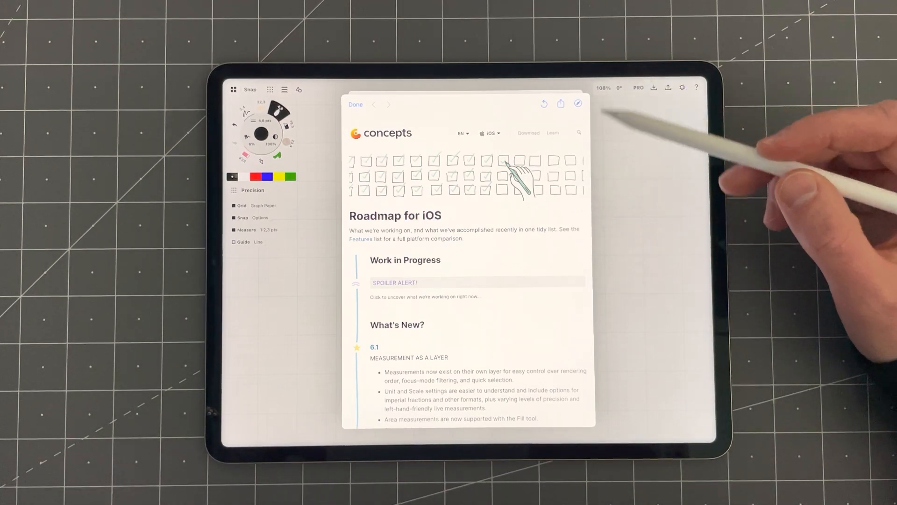
Scroll the Roadmap for iOS past Past Releases and back to What's New in 6.1
scroll("down", 3)
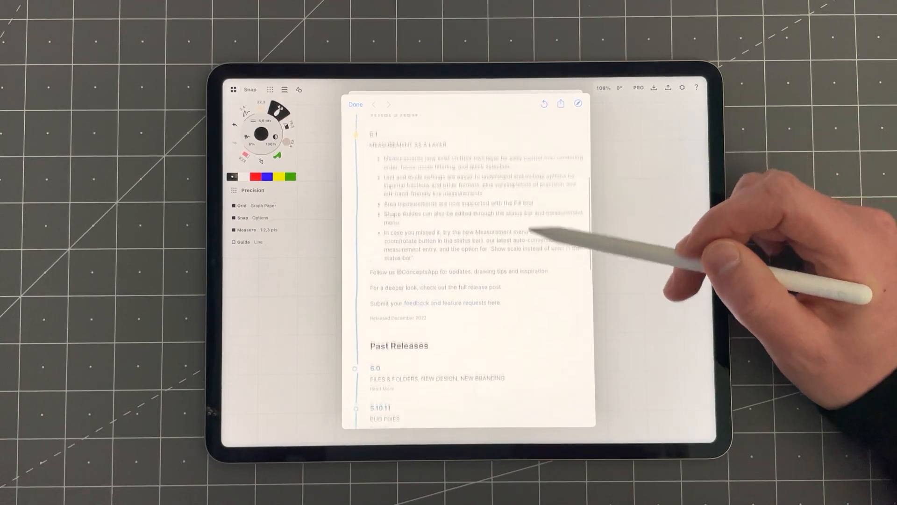
scroll("up", 3)
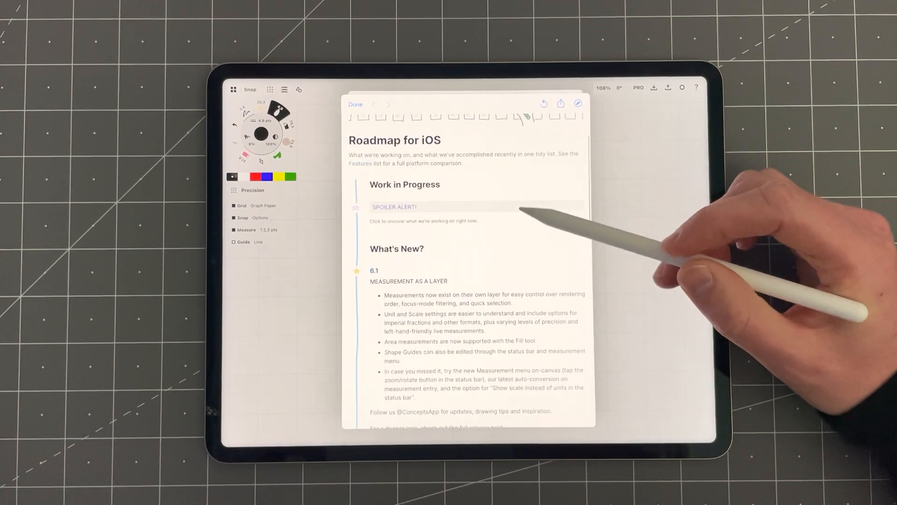
mouse_move(630, 160)
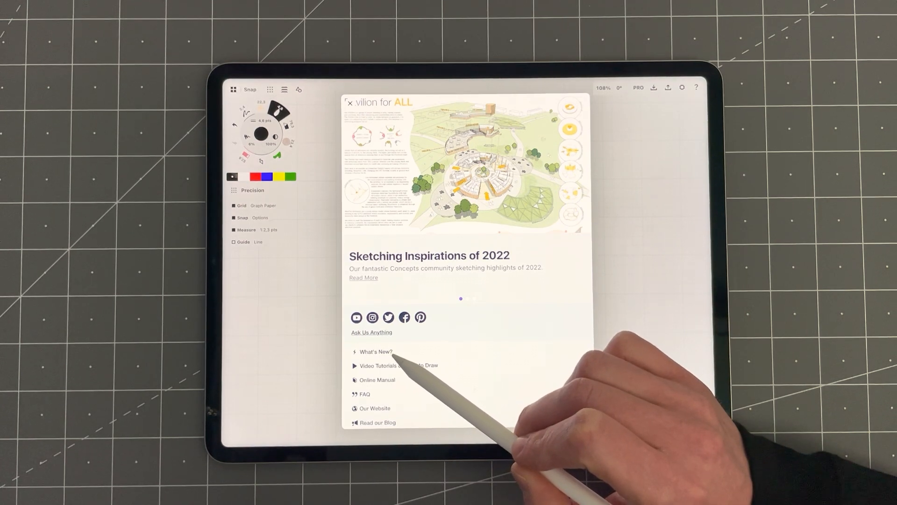
Close the Sketching Inspirations of 2022 help overview, back to the empty graph-paper canvas
left_click(375, 351)
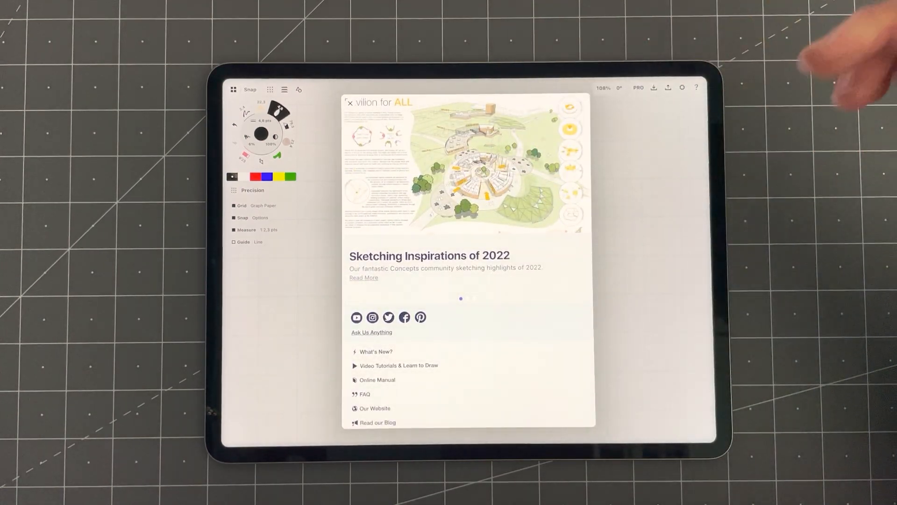
left_click(350, 102)
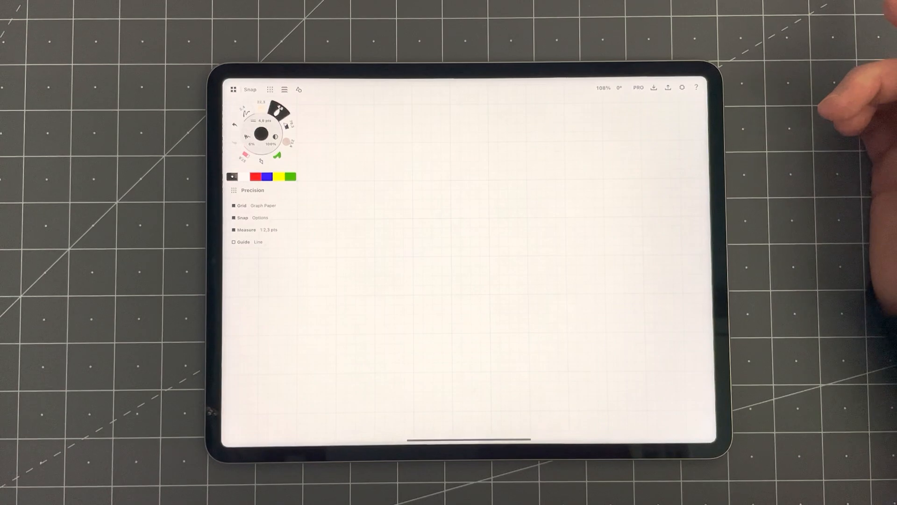